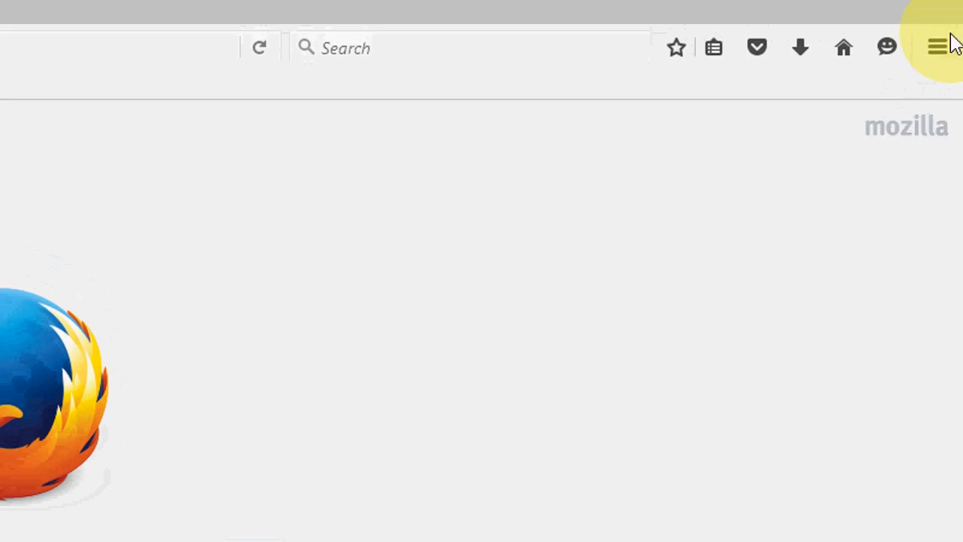
# - Reach Firefox's General options showing downloads saved to the Desktop
pyautogui.click(936, 42)
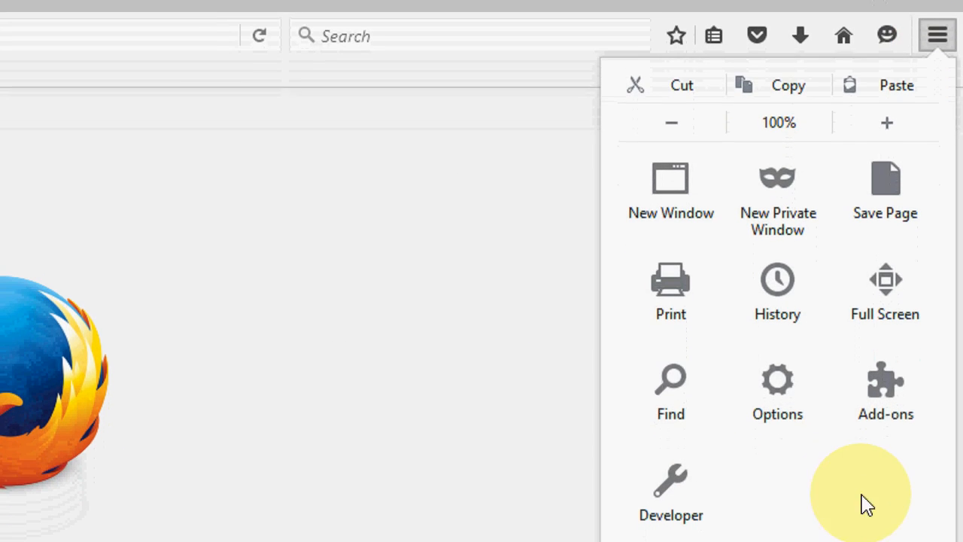
pyautogui.click(776, 392)
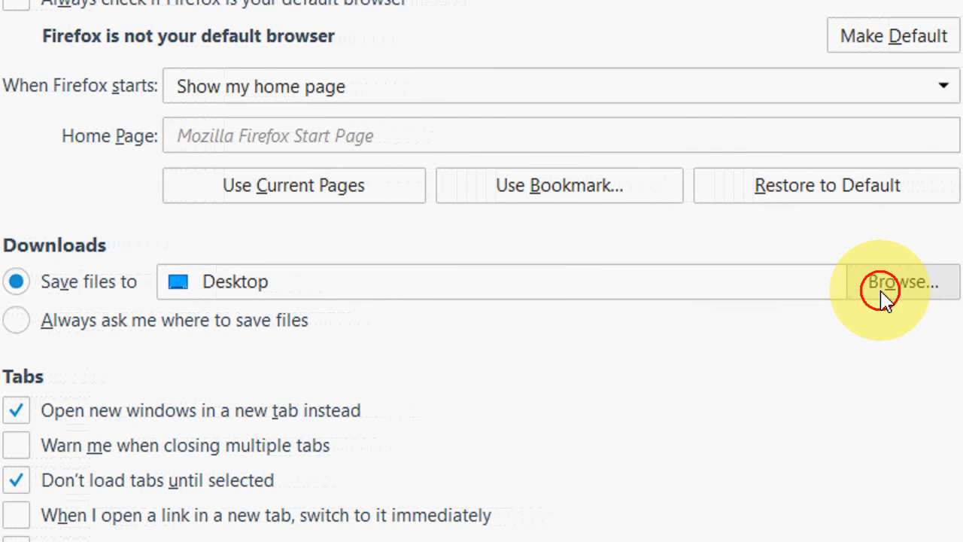
# - Bring up the Choose Download Folder dialog from 'Save files to' and browse its folders
pyautogui.click(903, 282)
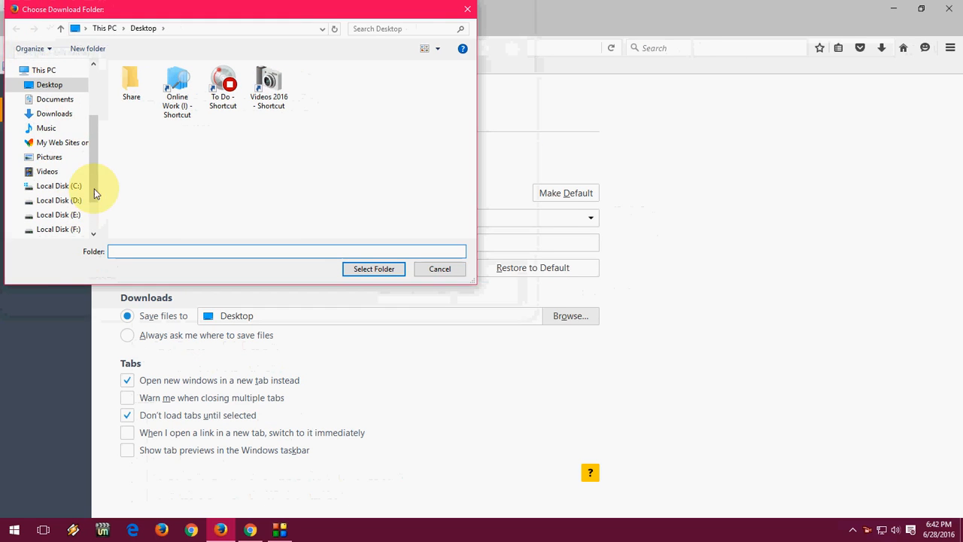
pyautogui.scroll(-3)
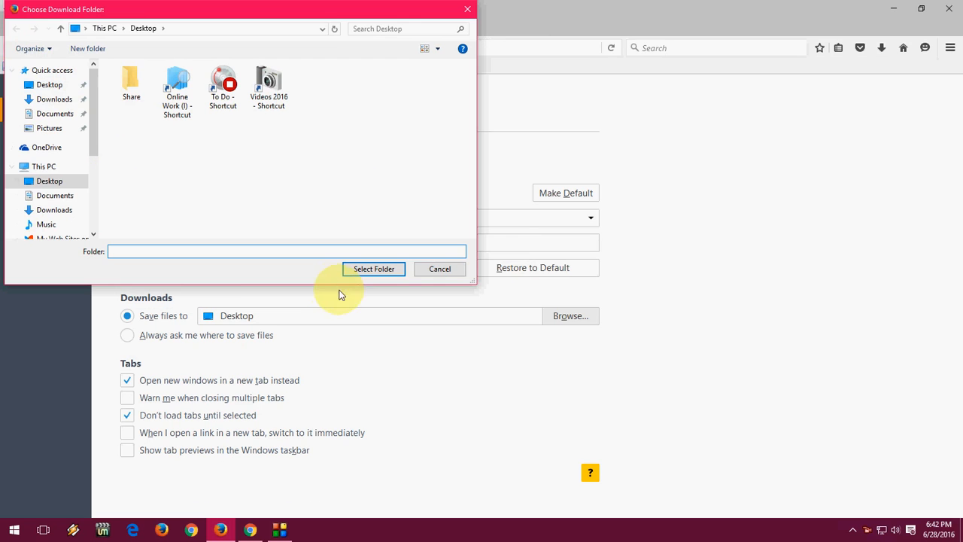
pyautogui.moveTo(373, 268)
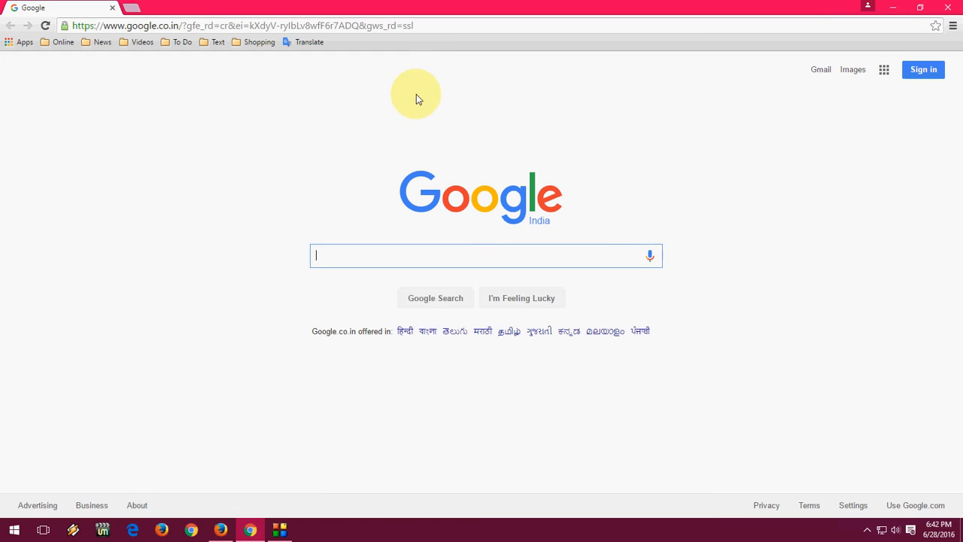
pyautogui.moveTo(653, 143)
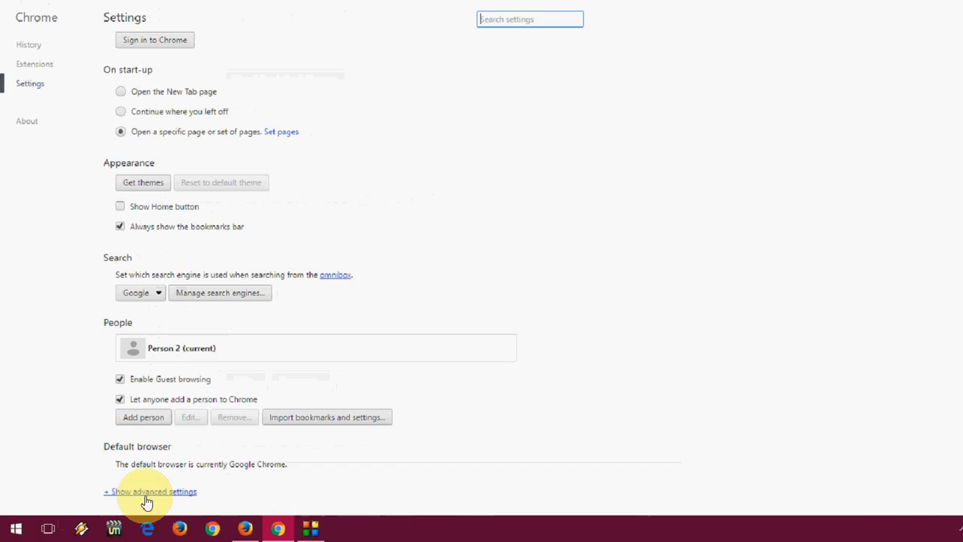
# - Expand Chrome's advanced settings via 'Show advanced settings…'
pyautogui.click(151, 491)
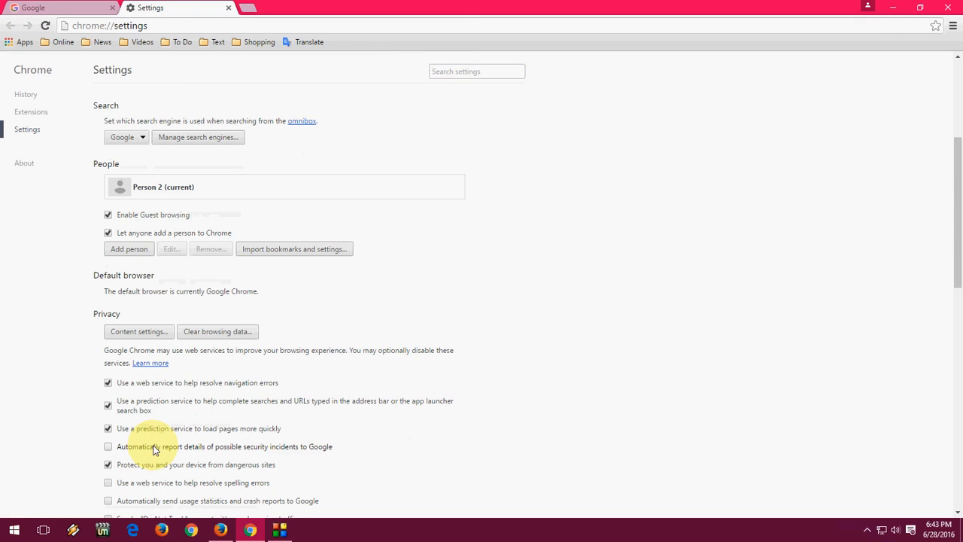
# - Scroll Chrome's settings down to the Downloads section
pyautogui.scroll(-3)
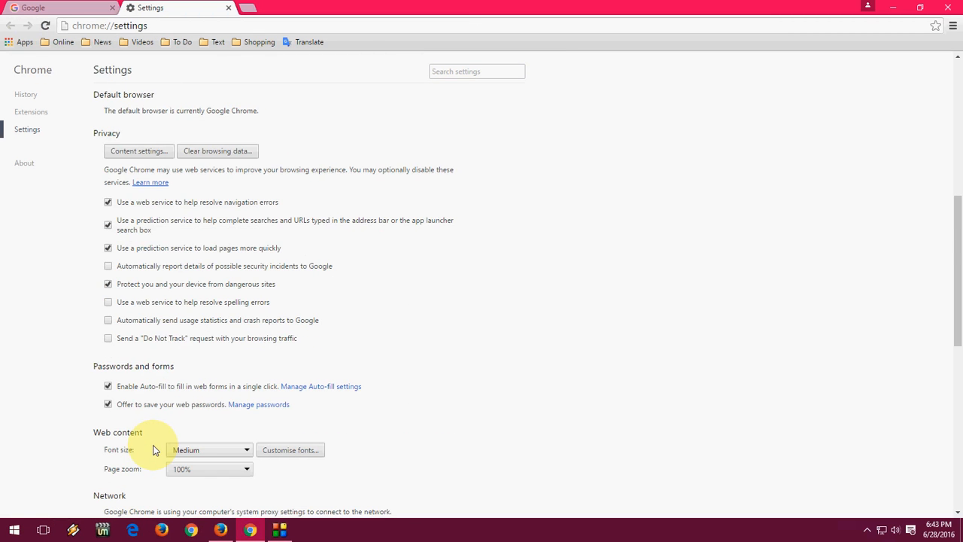
pyautogui.scroll(-3)
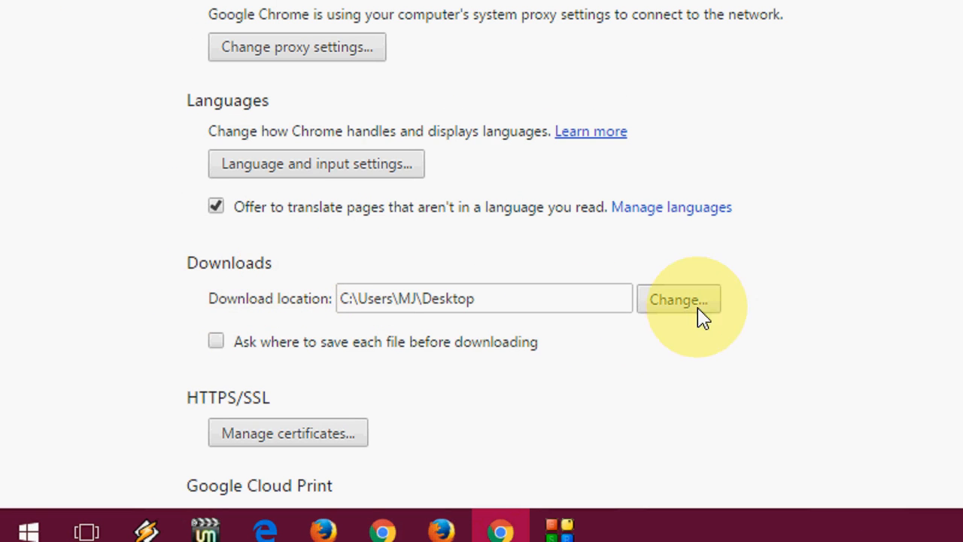
# - Change Chrome's download location, selecting Desktop in the Browse For Folder dialog
pyautogui.click(677, 298)
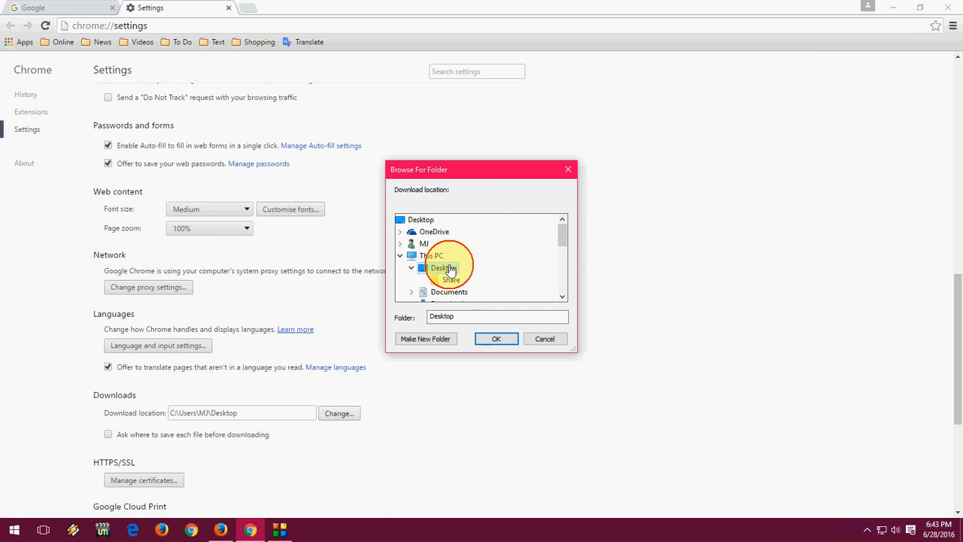
pyautogui.click(545, 337)
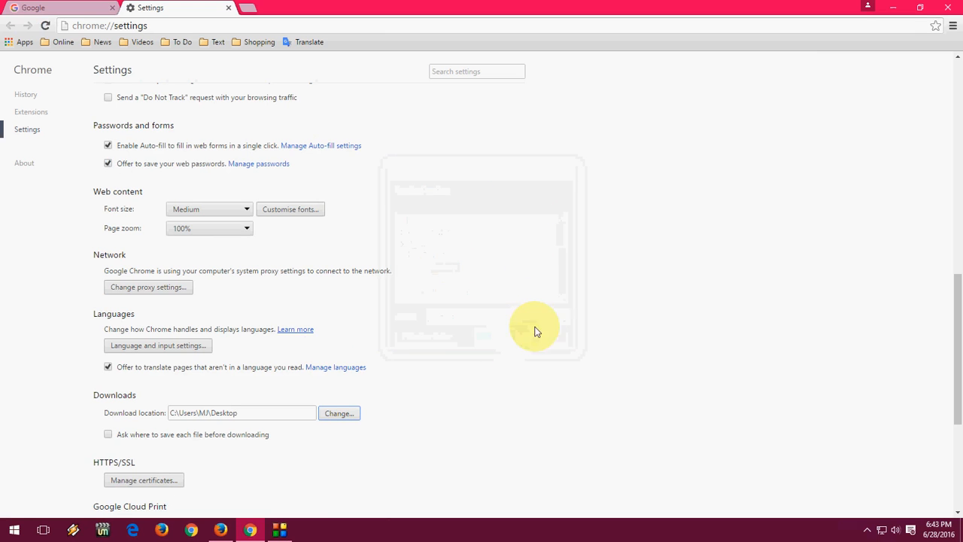